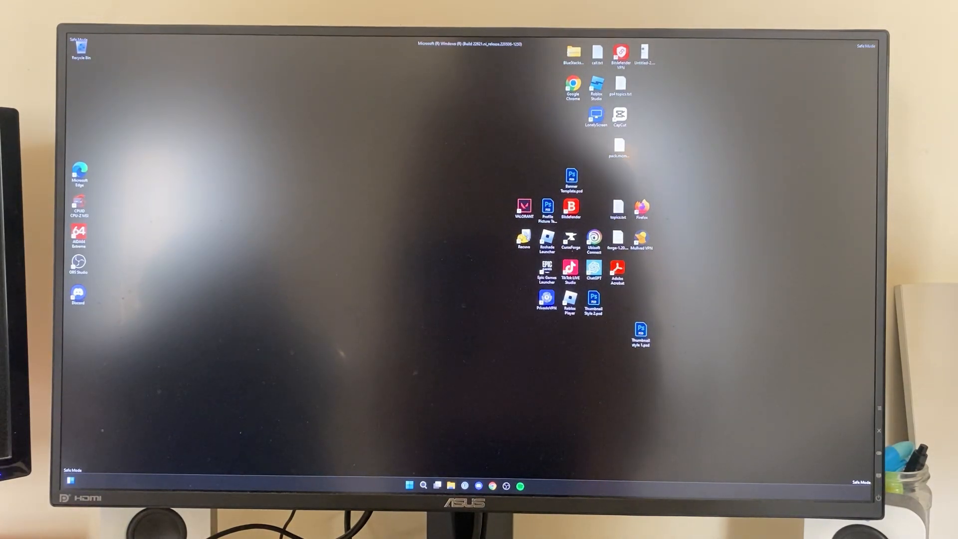
# - Open the Start menu from the taskbar over the Safe Mode desktop
pyautogui.click(409, 485)
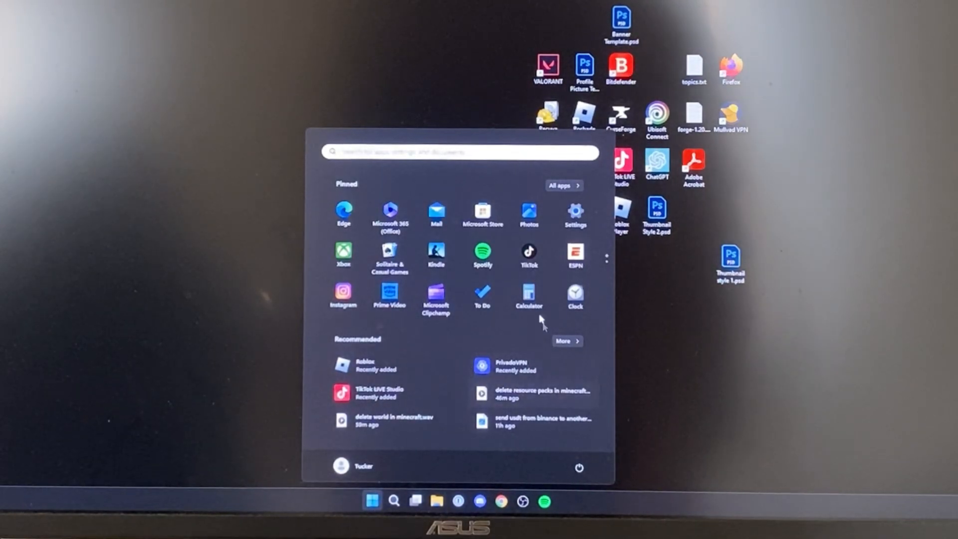
pyautogui.moveTo(393, 460)
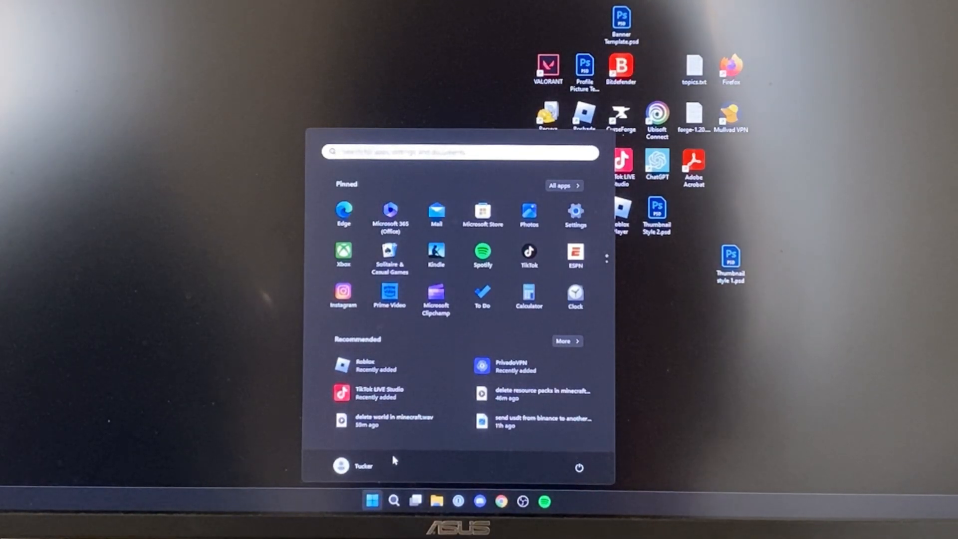
pyautogui.moveTo(563, 487)
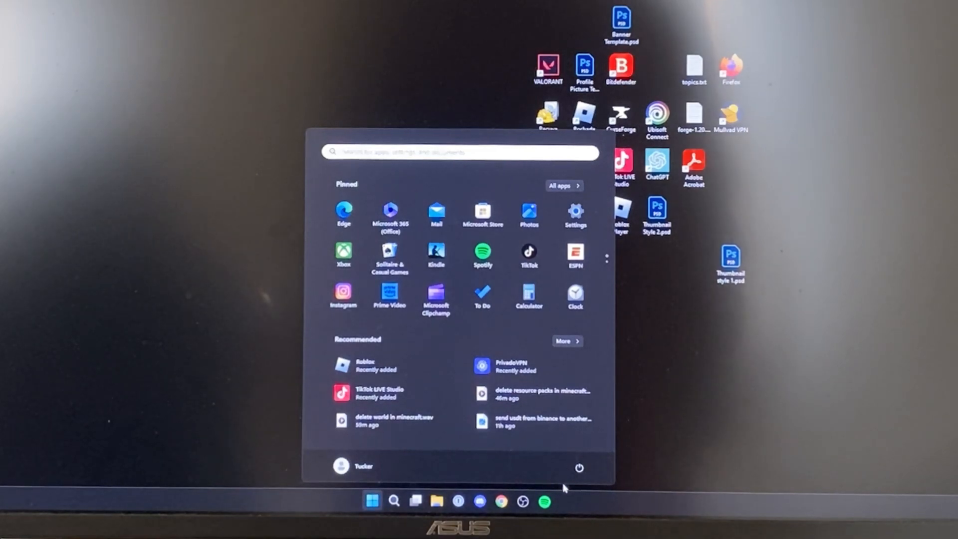
# - Choose Restart from the Start menu's power options to leave Safe Mode
pyautogui.click(579, 467)
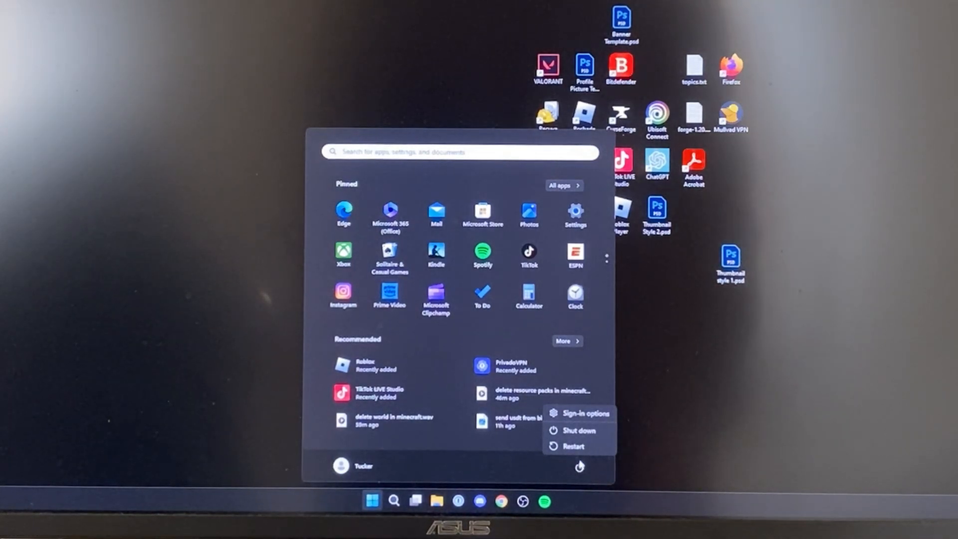
pyautogui.moveTo(575, 446)
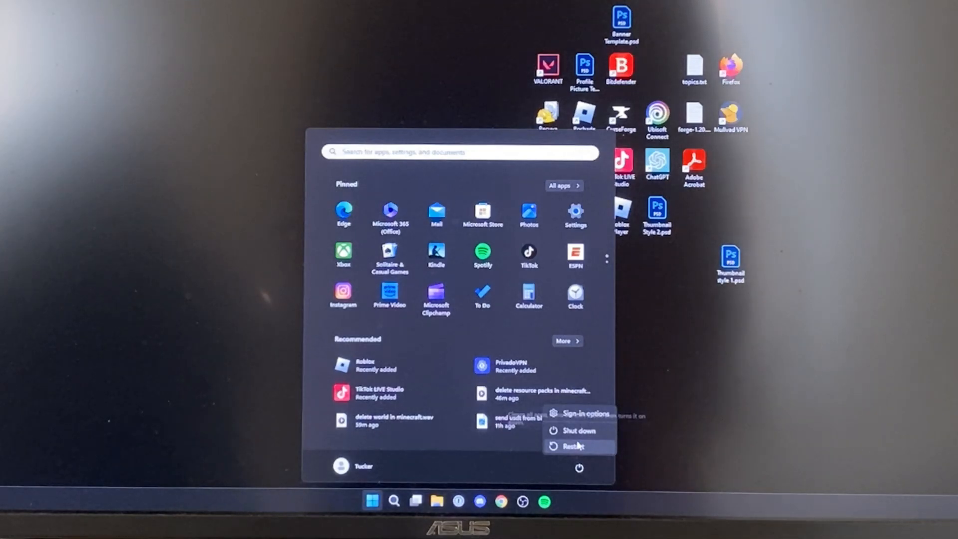
pyautogui.click(570, 446)
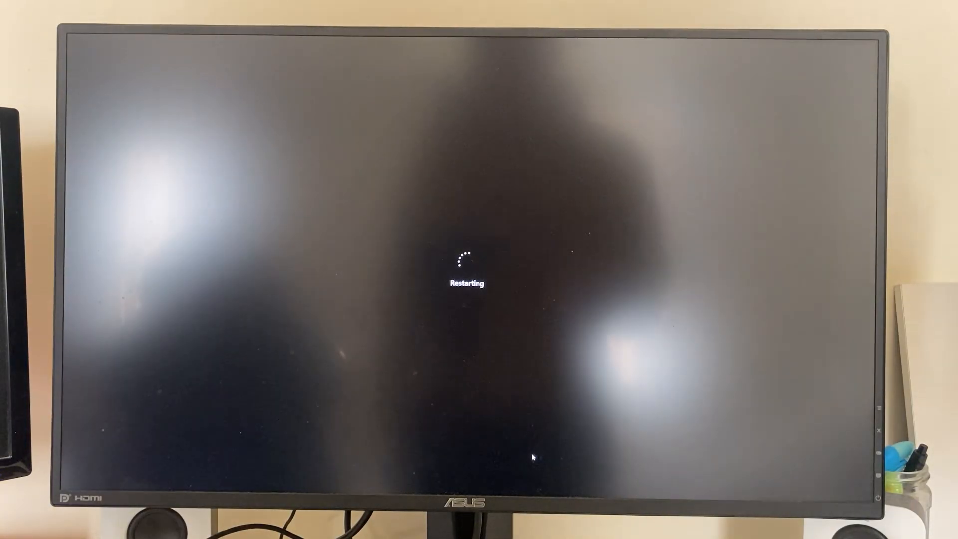